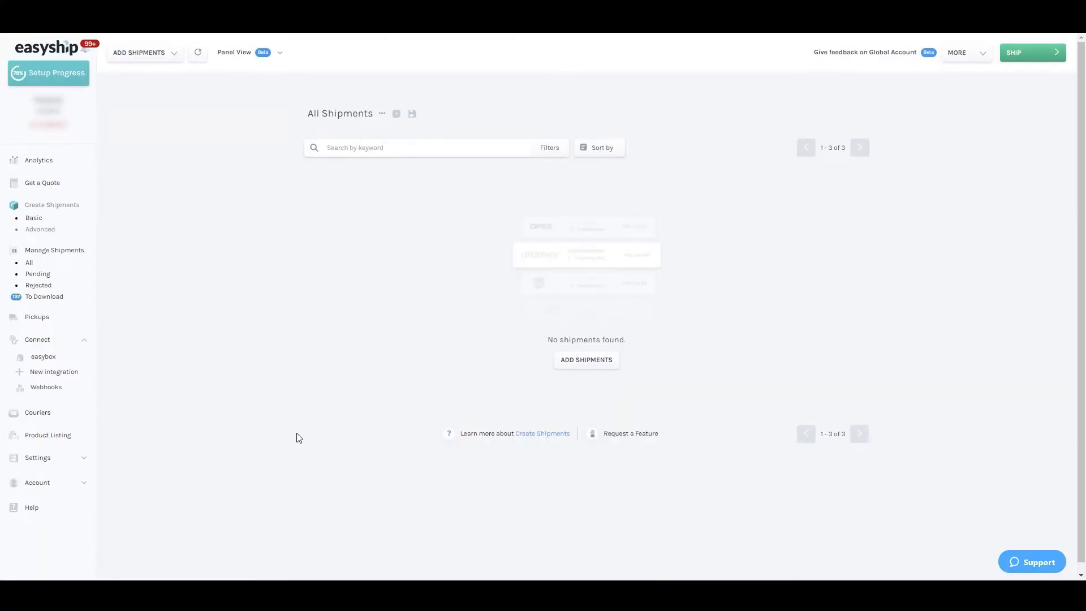
Step: Go to the Product Listing page from the left sidebar
left_click(47, 434)
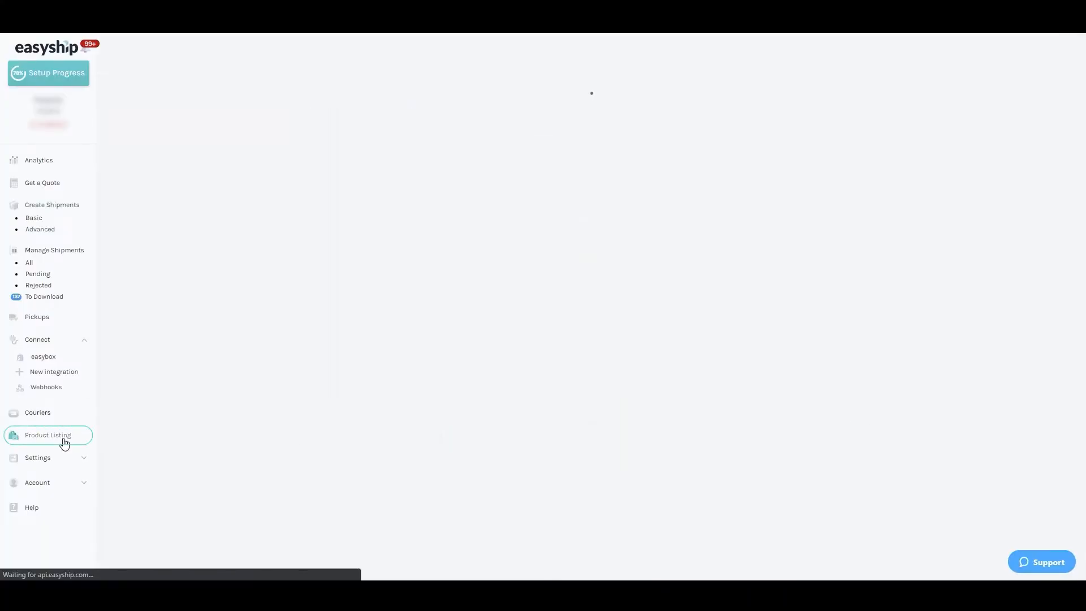
Step: Enter dimensions and weights for the 12 products in the Bulk Editor and save
left_click(48, 435)
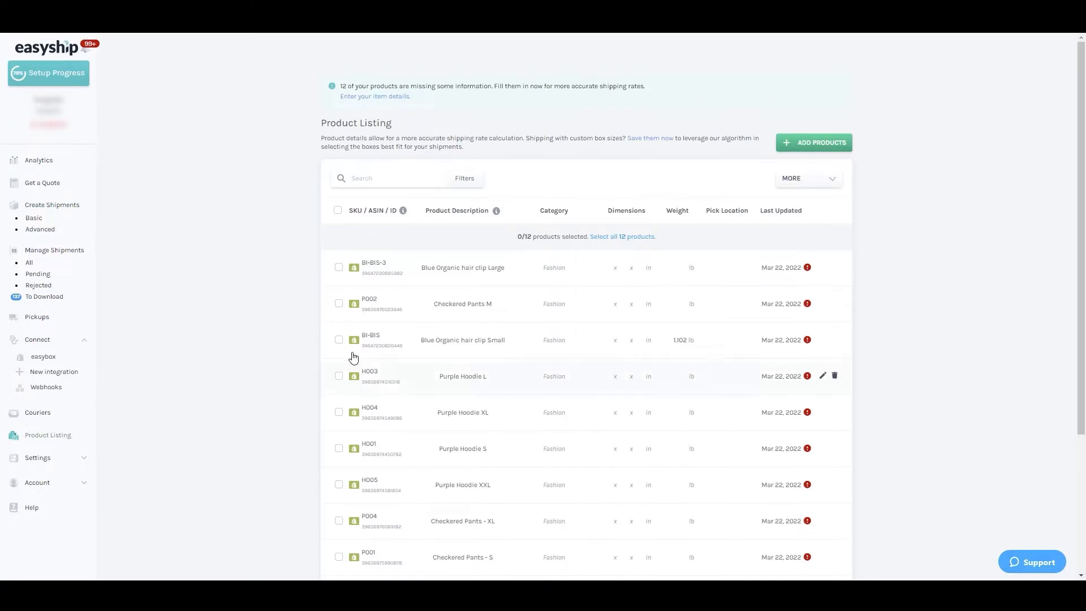
scroll("down", 3)
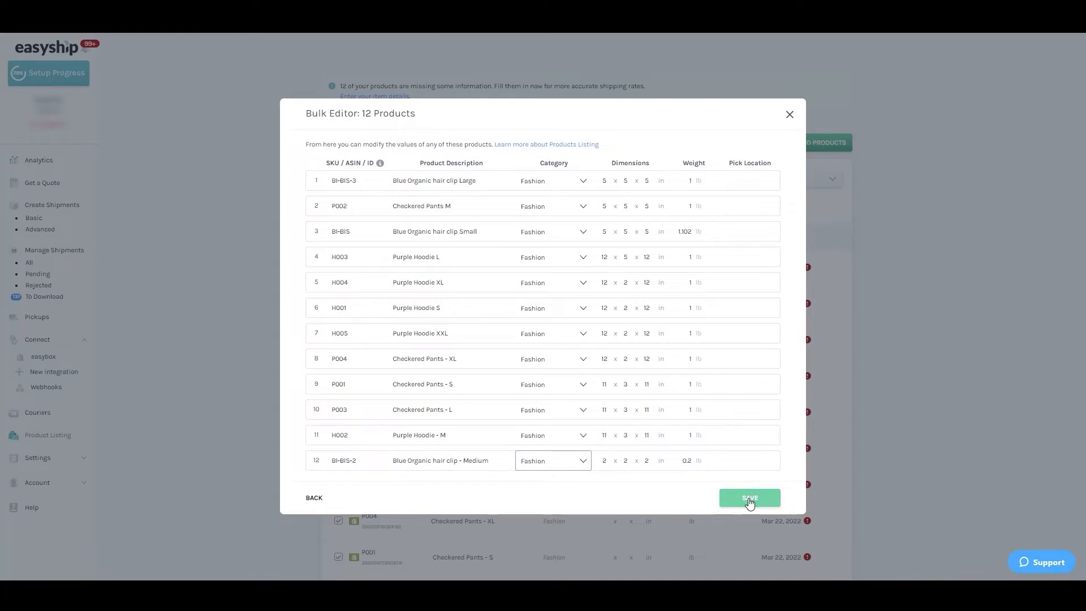
left_click(748, 498)
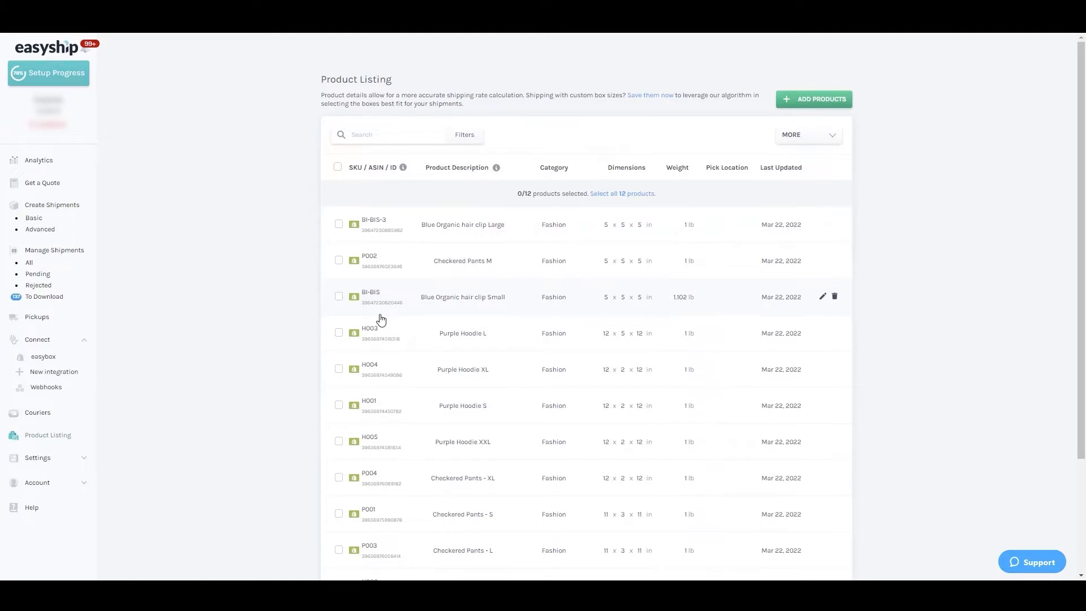
mouse_move(165, 276)
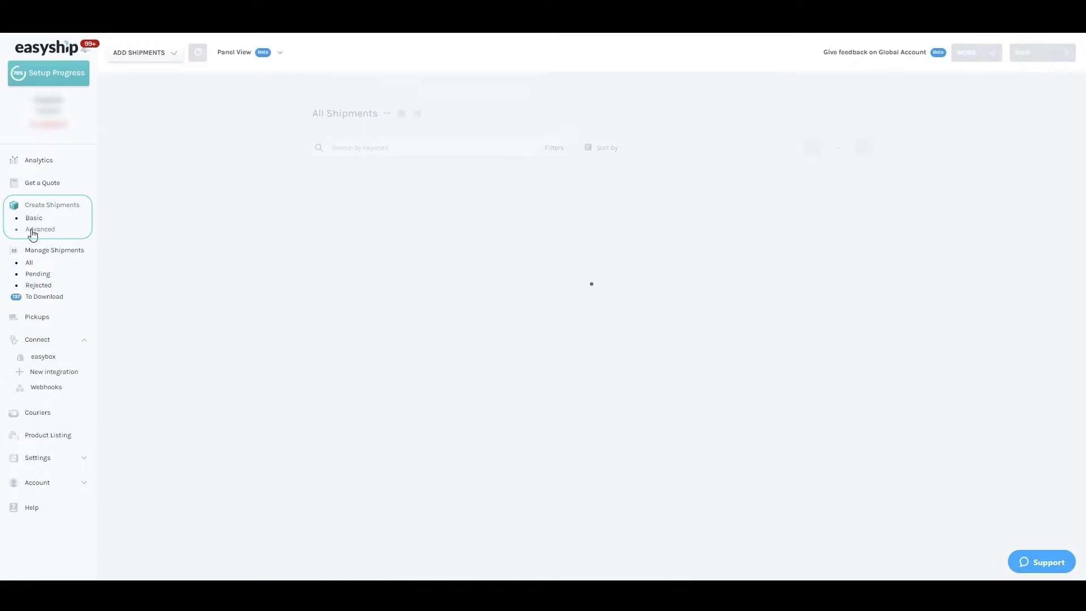
Step: Sync the three orders from the connected easybox store as new shipments
left_click(143, 52)
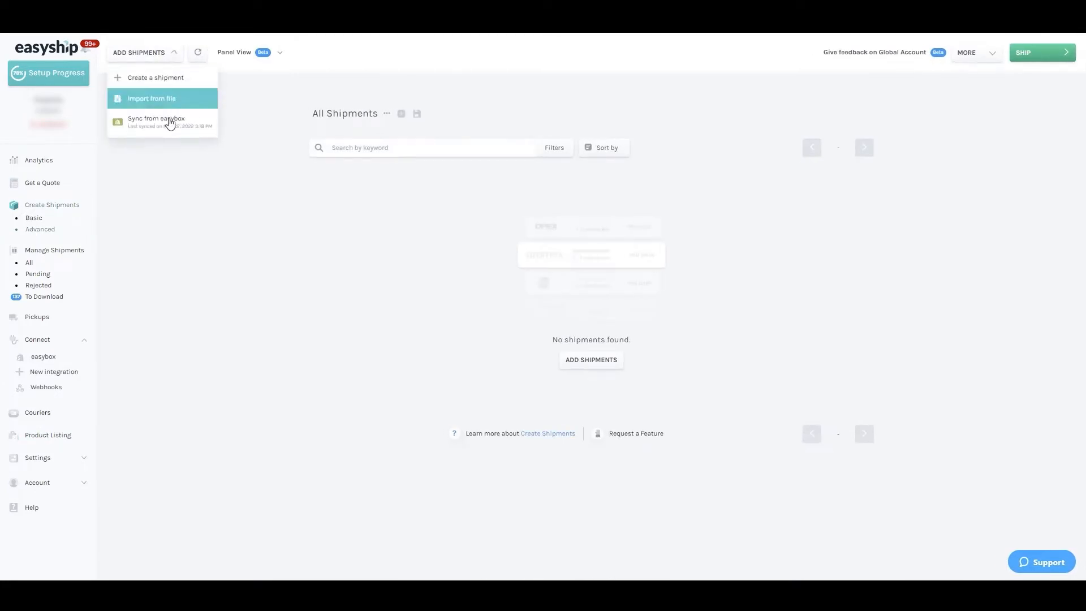
left_click(156, 121)
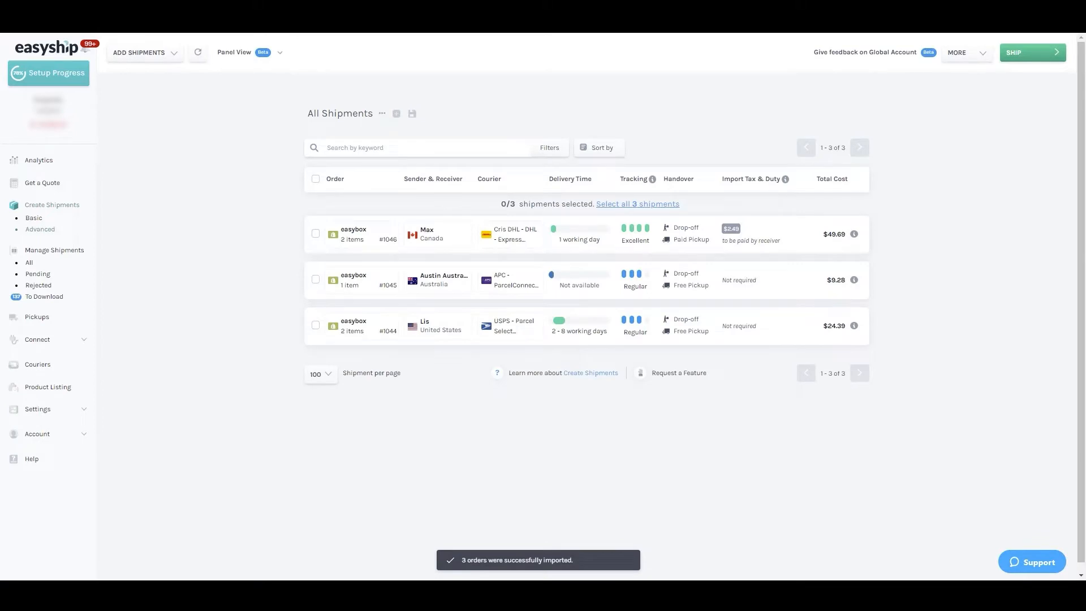
left_click(361, 235)
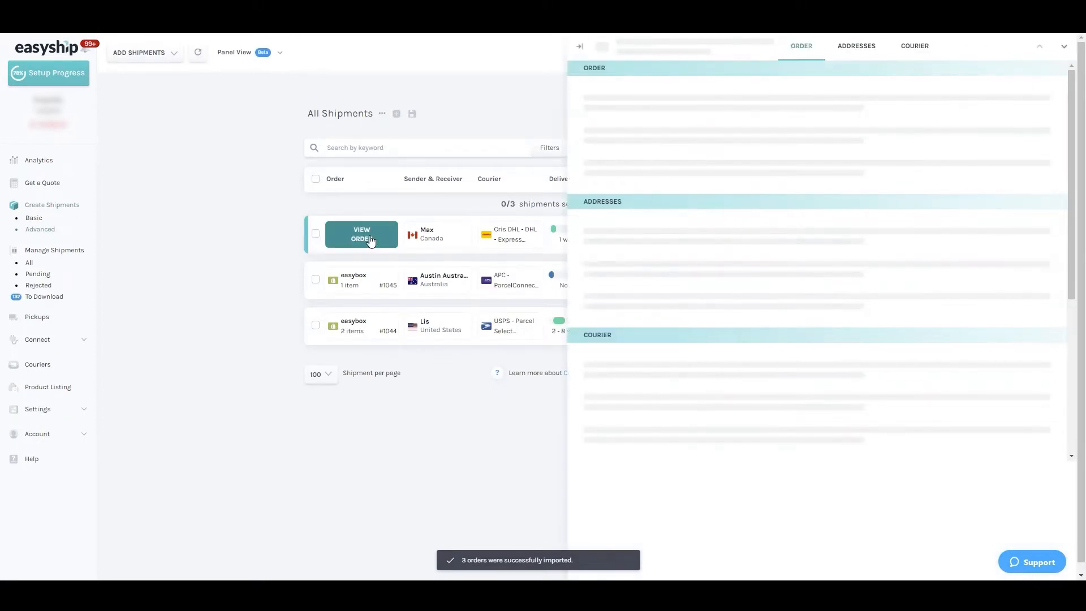
left_click(361, 234)
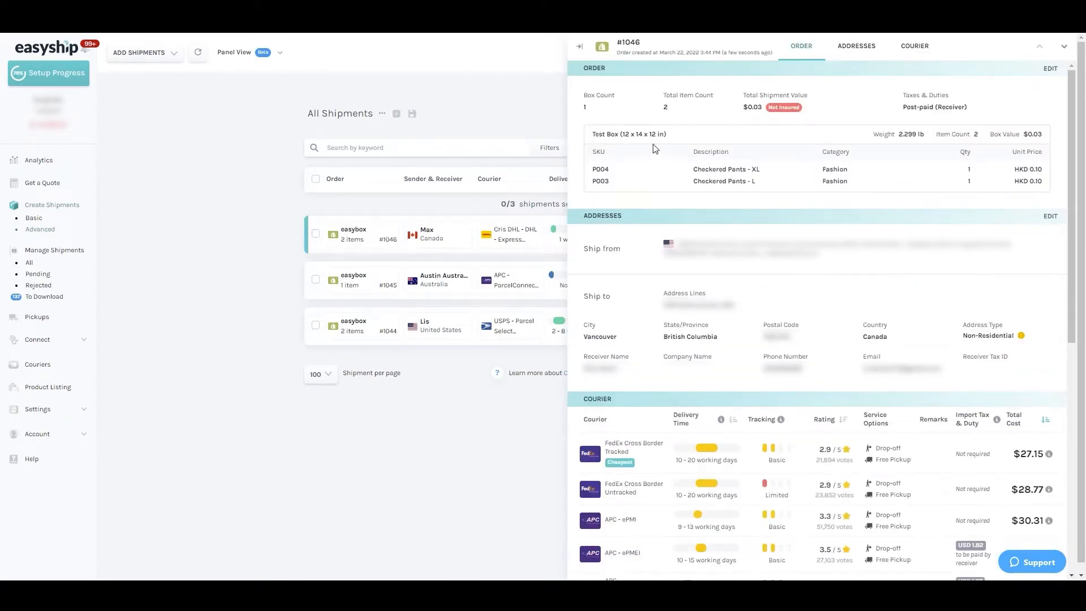
double_click(642, 135)
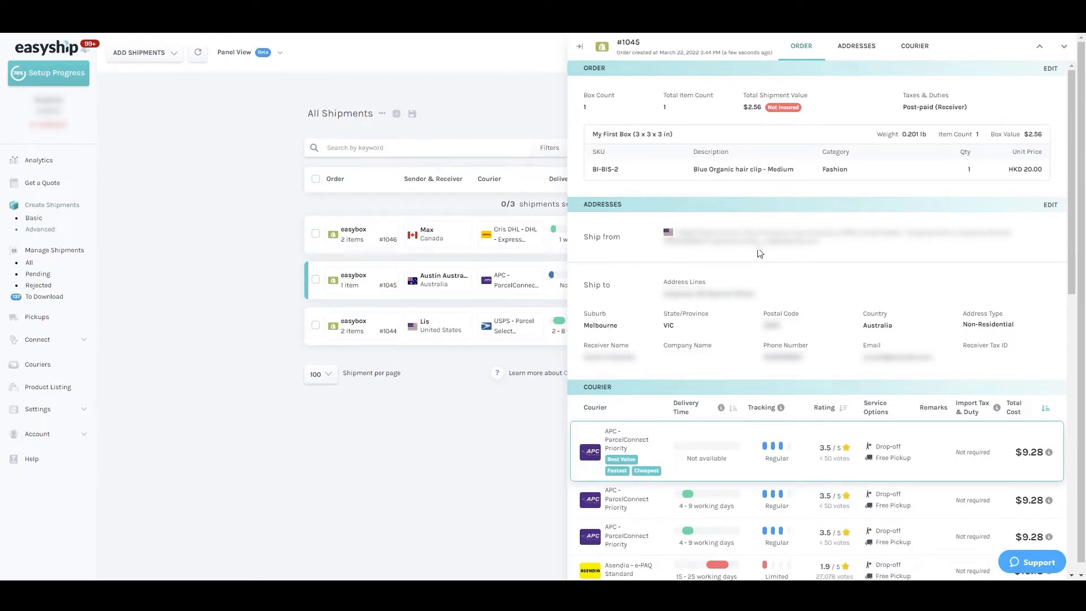
scroll("down", 3)
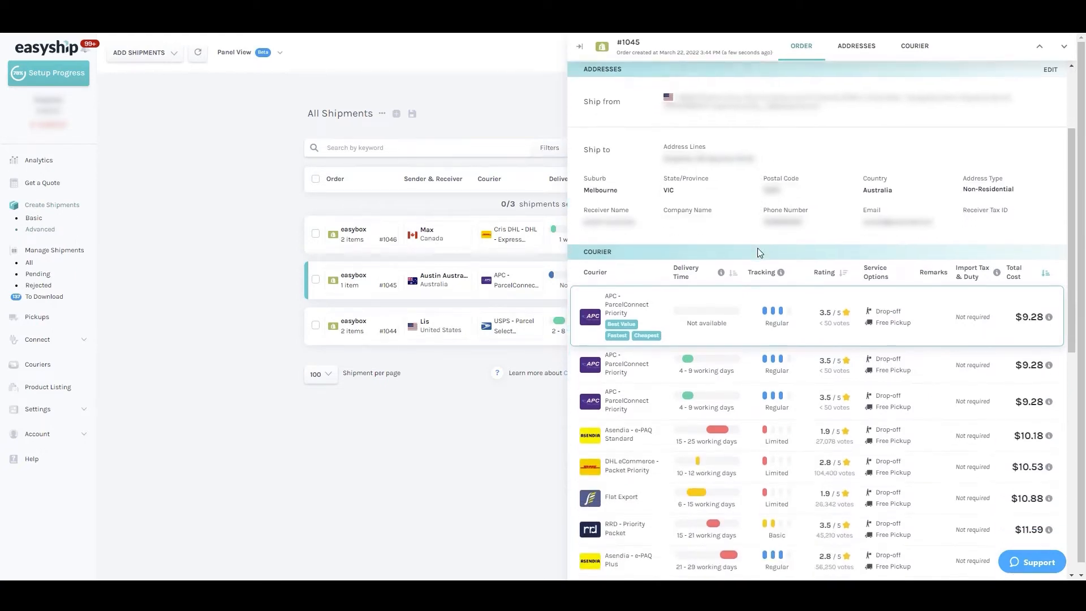
left_click(855, 46)
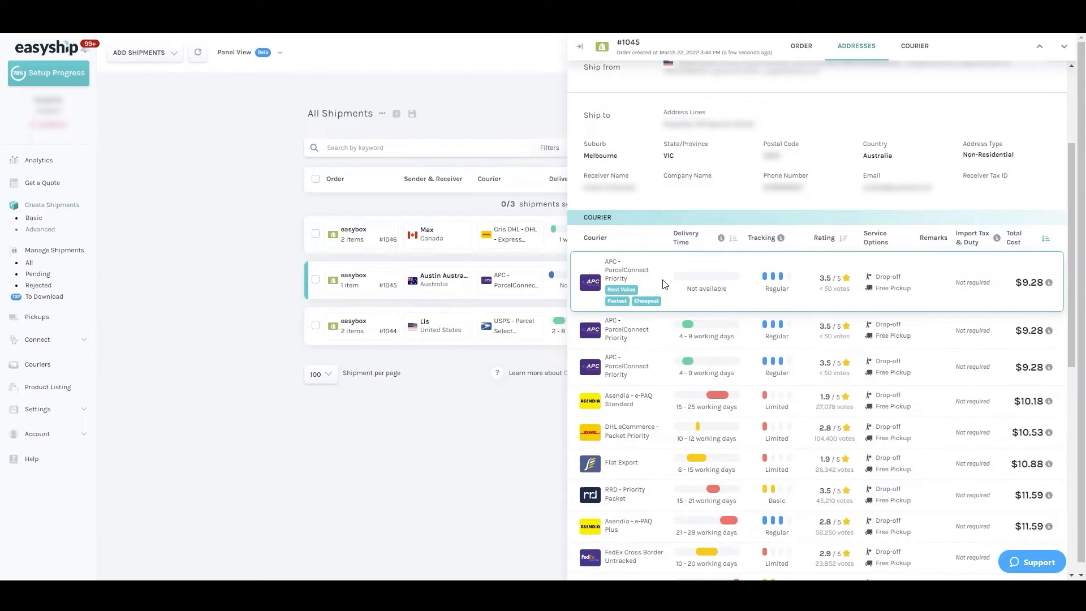
mouse_move(594, 303)
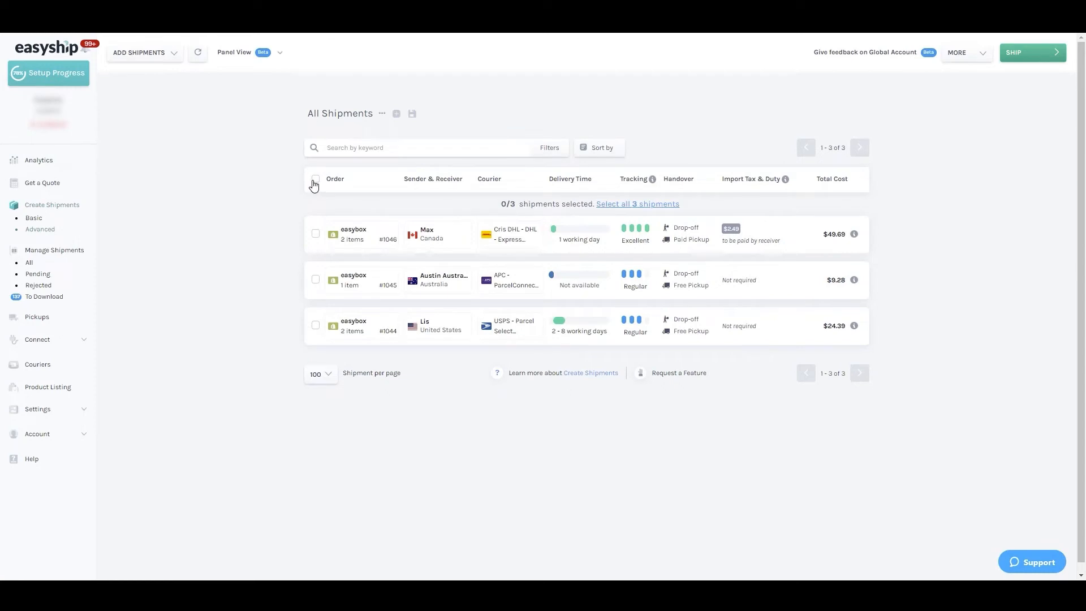
Step: Select all three shipments and start shipping them to reach the handover options
left_click(316, 179)
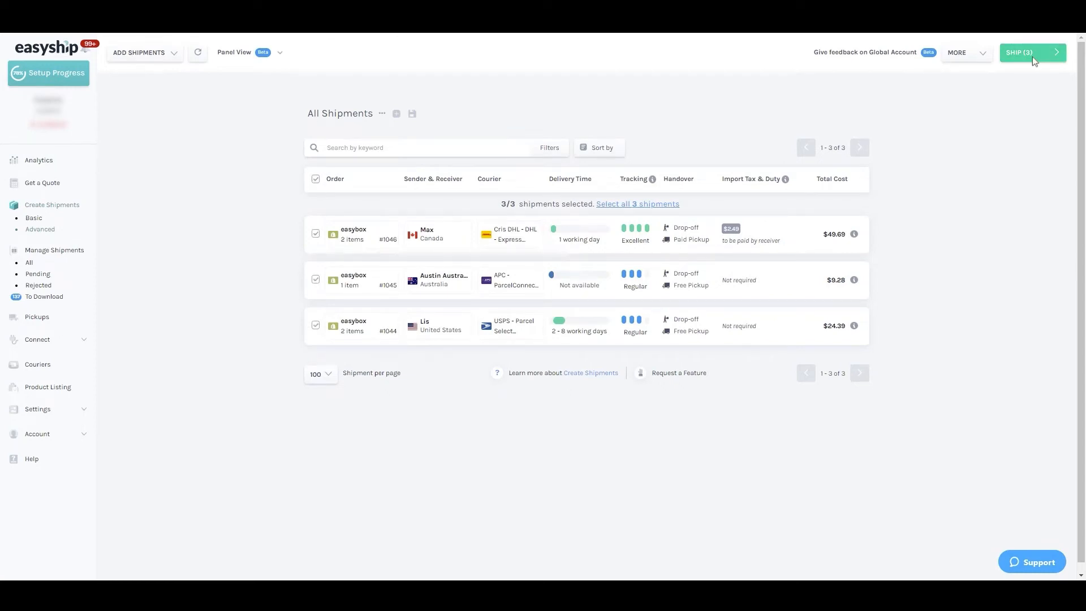
left_click(1031, 52)
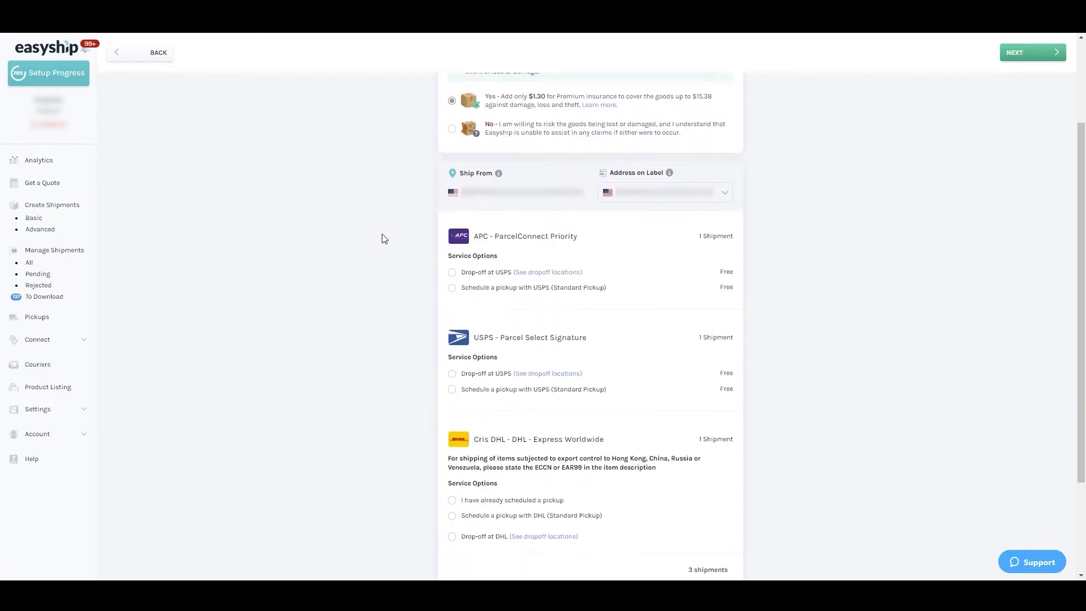
scroll("down", 3)
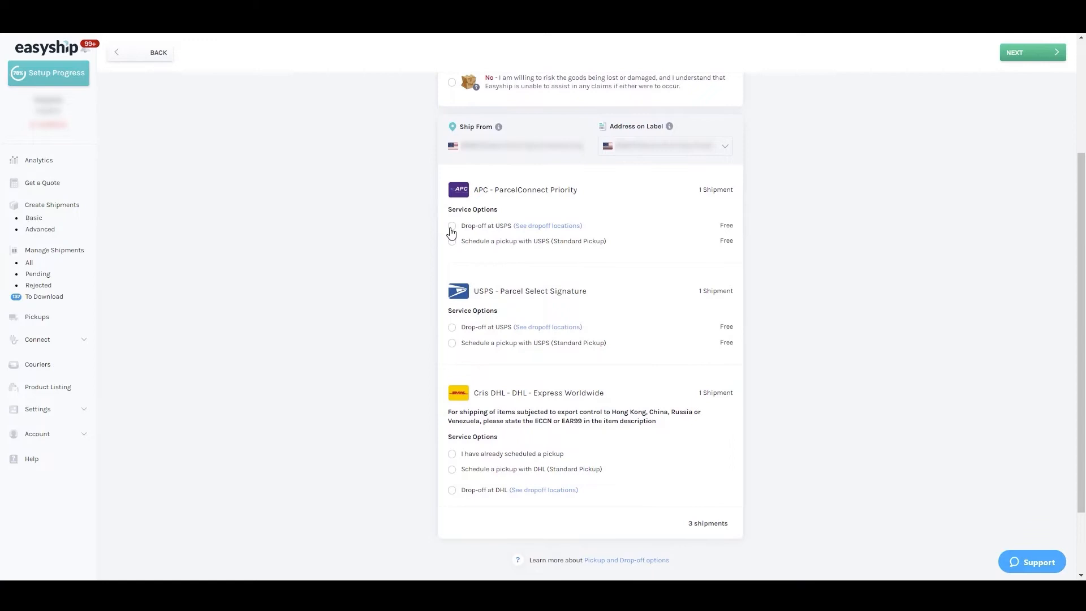
Step: Schedule a pickup with a date for the courier and continue to the cost summary
left_click(451, 241)
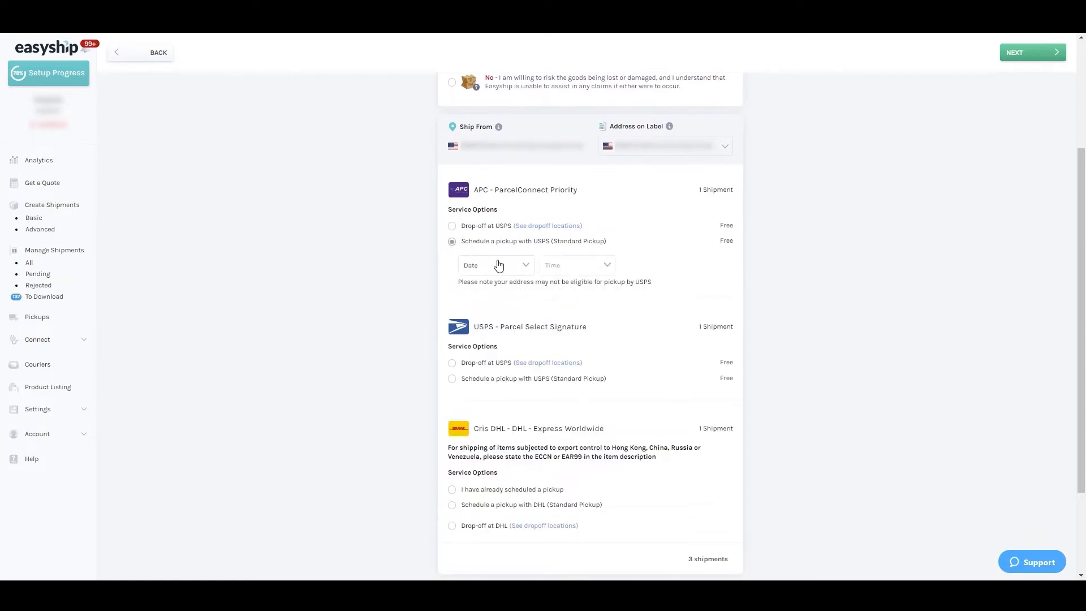
left_click(494, 264)
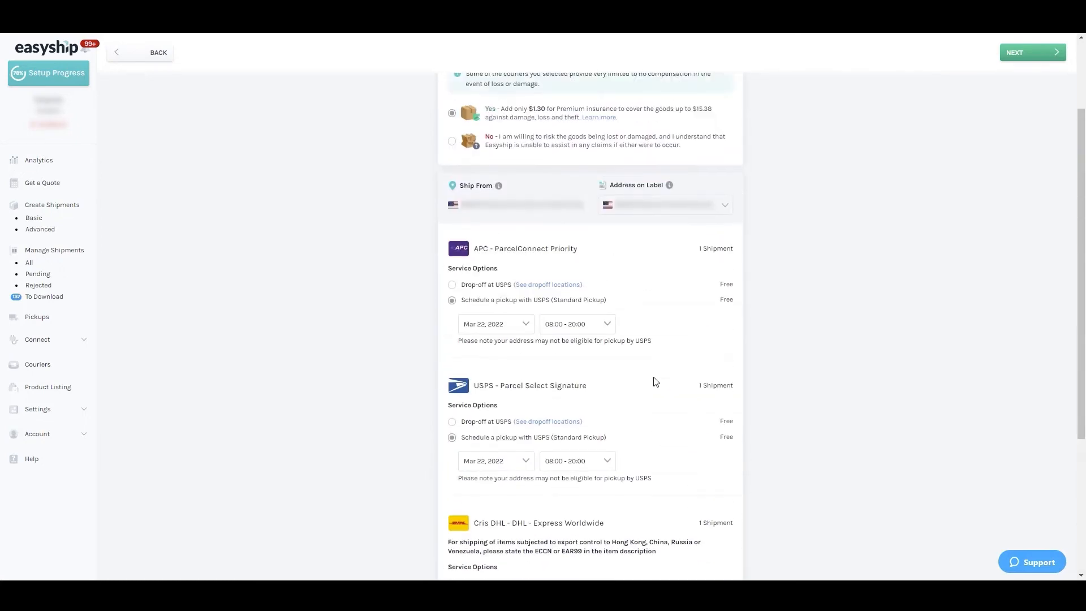
left_click(1031, 52)
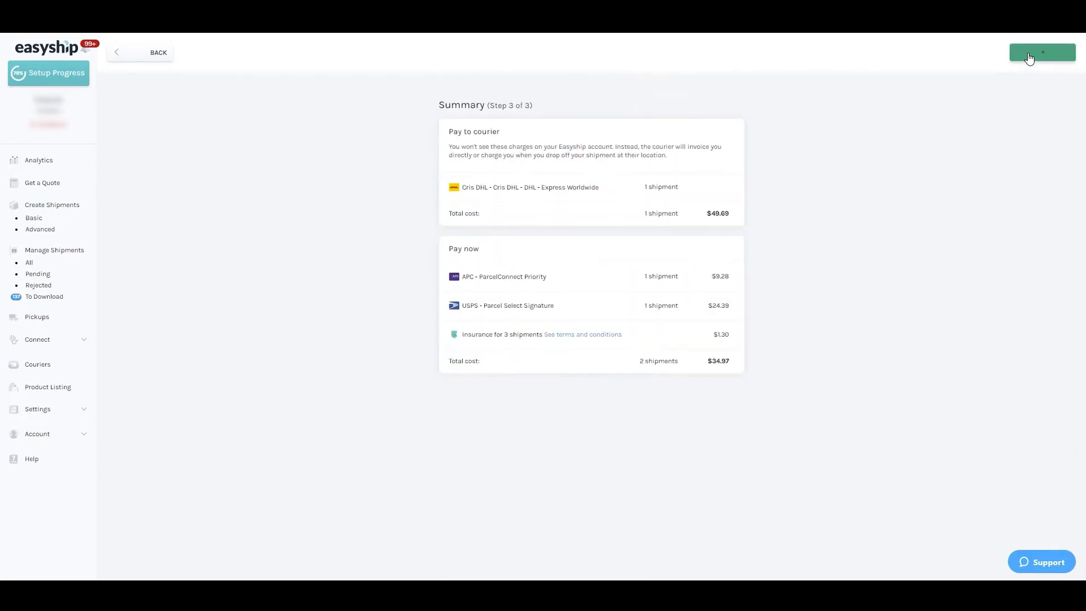
left_click(1041, 52)
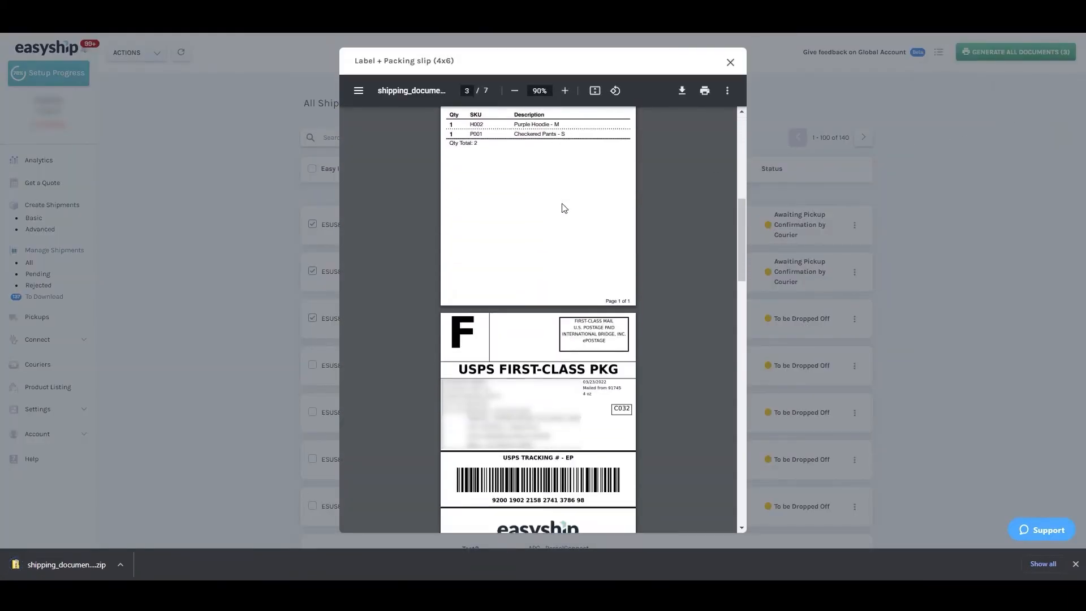
Step: Scroll through the 4x6 label and packing slip preview to the slip for order #1046
scroll("down", 3)
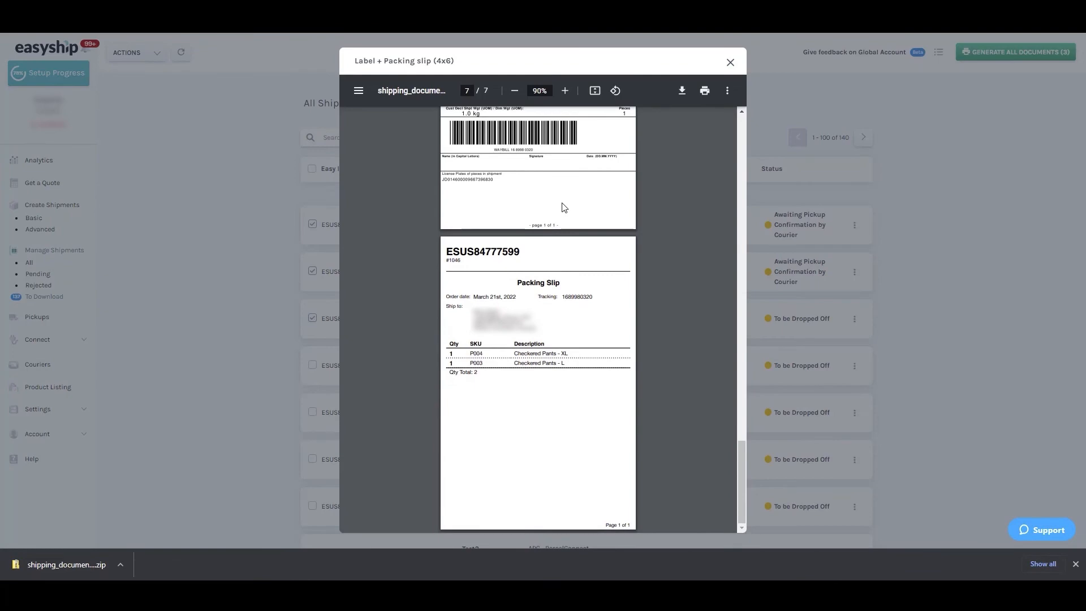